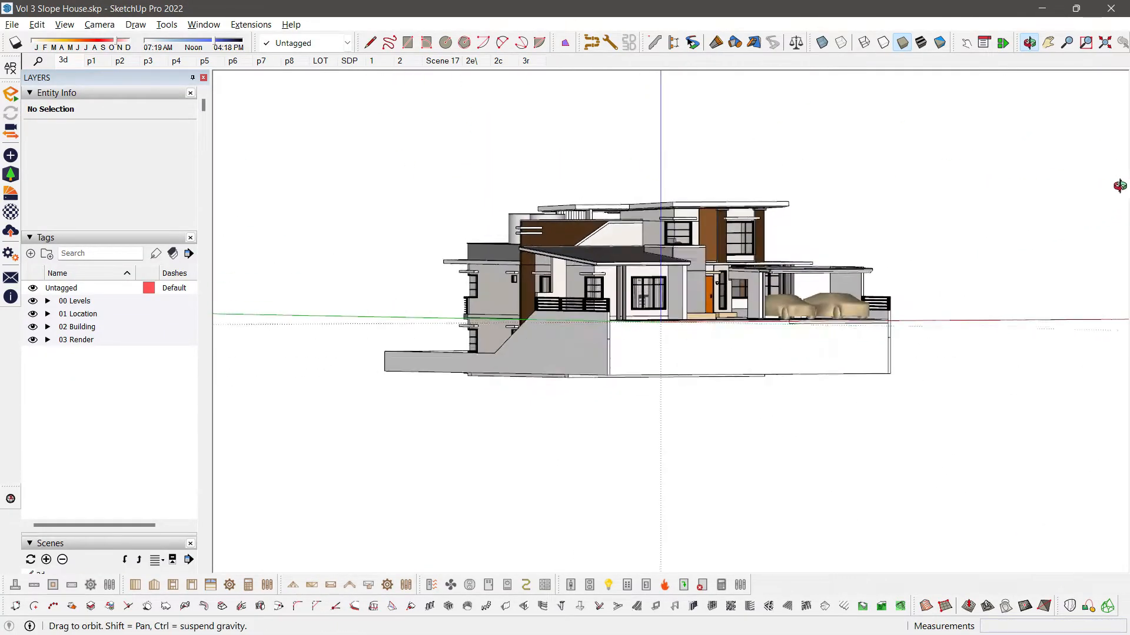
Show the 3D overview scene of the Slope House on its sloped site.
{"action": "left_click", "coordinate": [64, 60]}
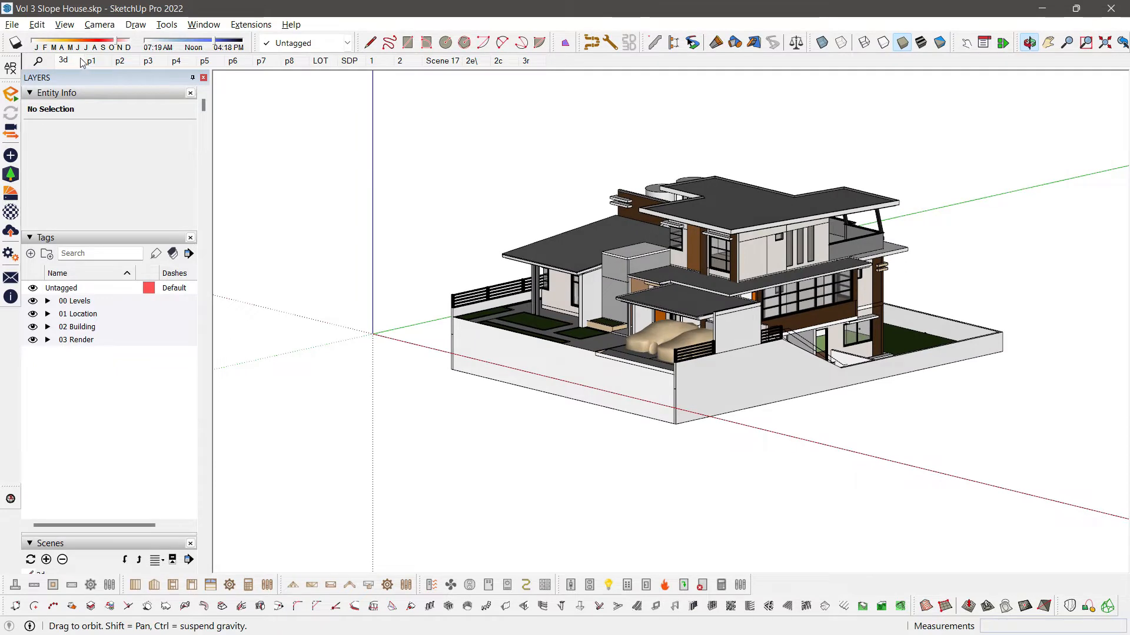
{"action": "mouse_move", "coordinate": [125, 66]}
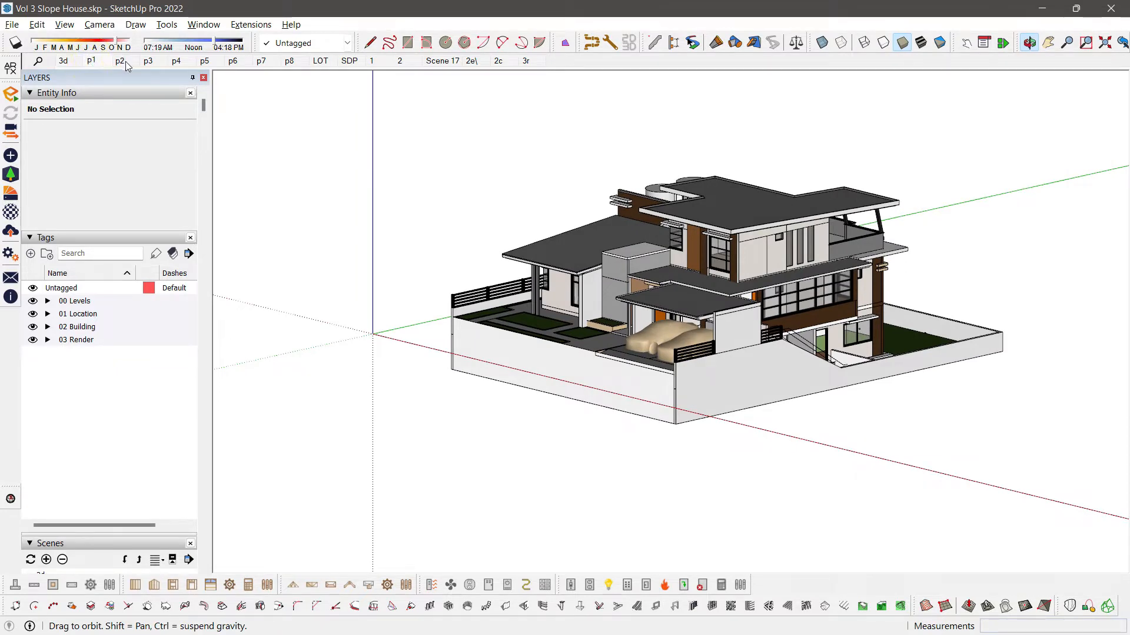
{"action": "mouse_move", "coordinate": [153, 113]}
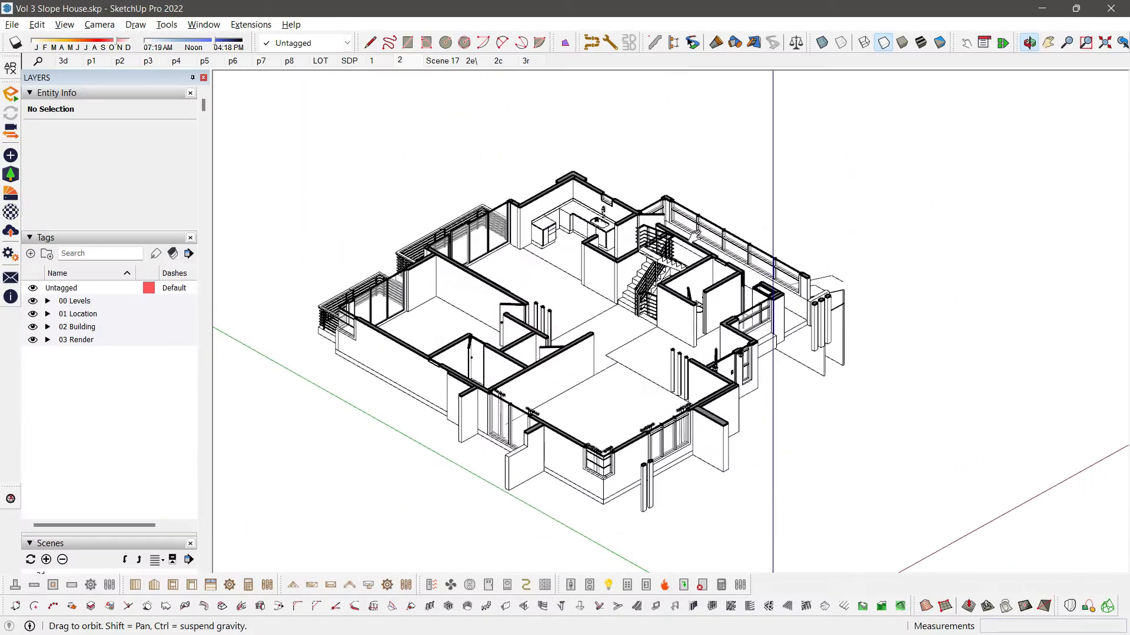
Add a horizontal section plane named Section 2 with its cut active, exposing the second-floor walls.
{"action": "left_click", "coordinate": [904, 42]}
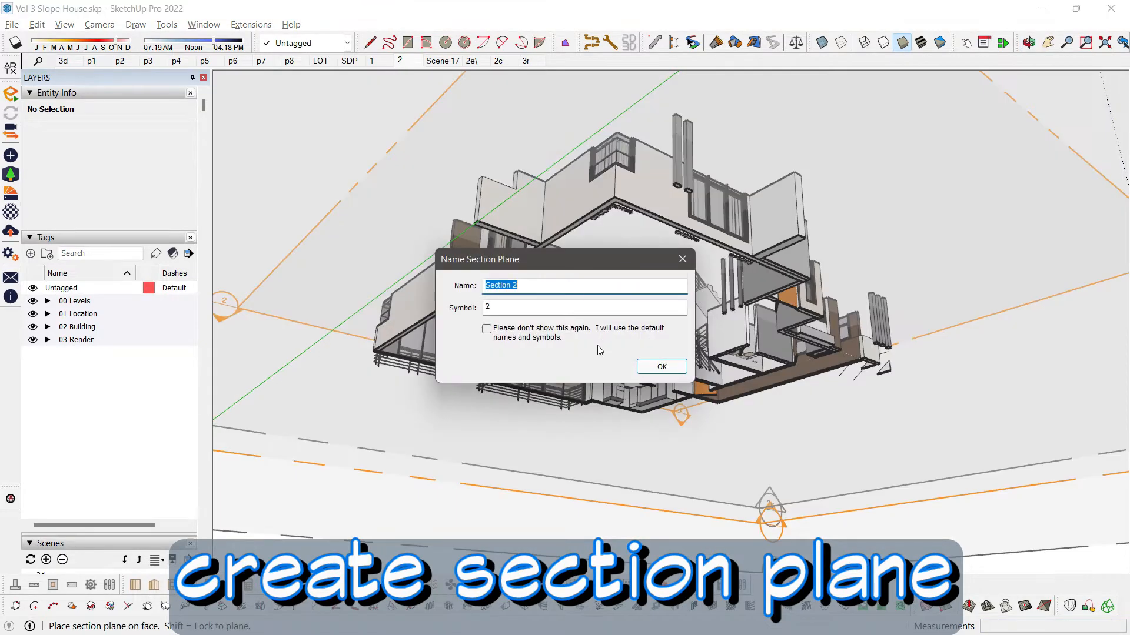
{"action": "left_click", "coordinate": [660, 367]}
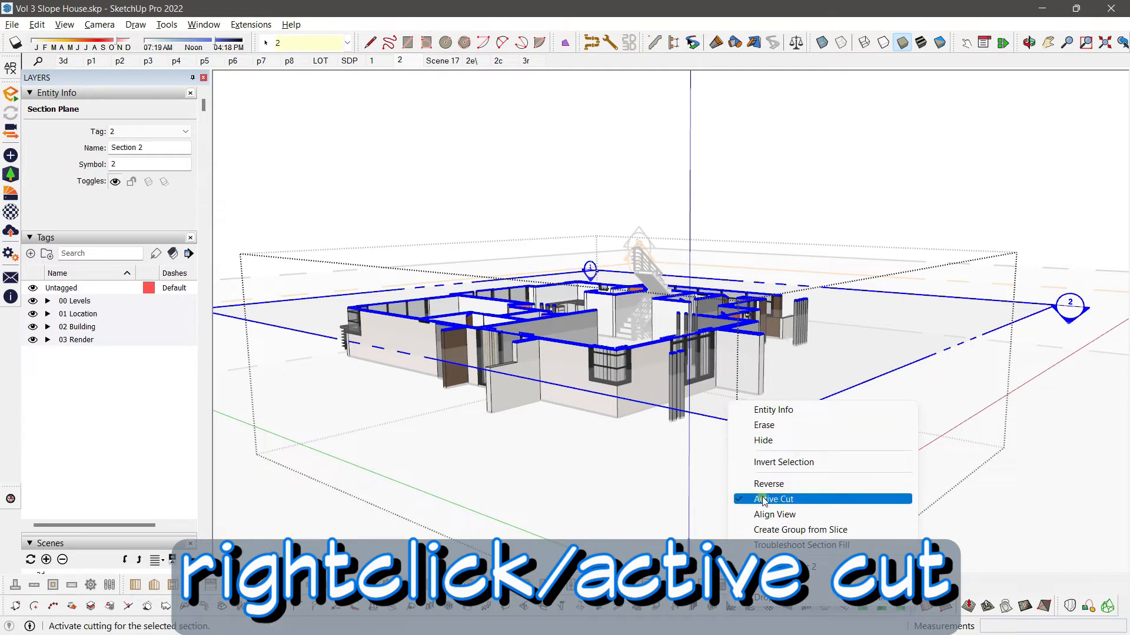
{"action": "left_click", "coordinate": [773, 499]}
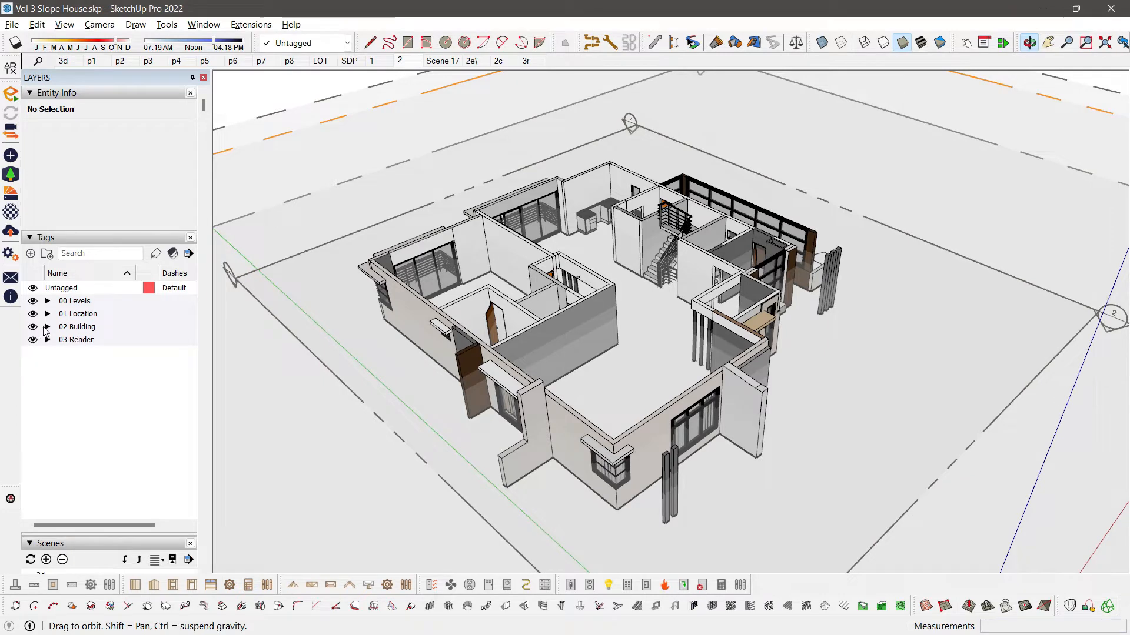
Expand 02 Building and its Electrical group to reveal the E - Ceiling and E - Lamps tags.
{"action": "left_click", "coordinate": [47, 325]}
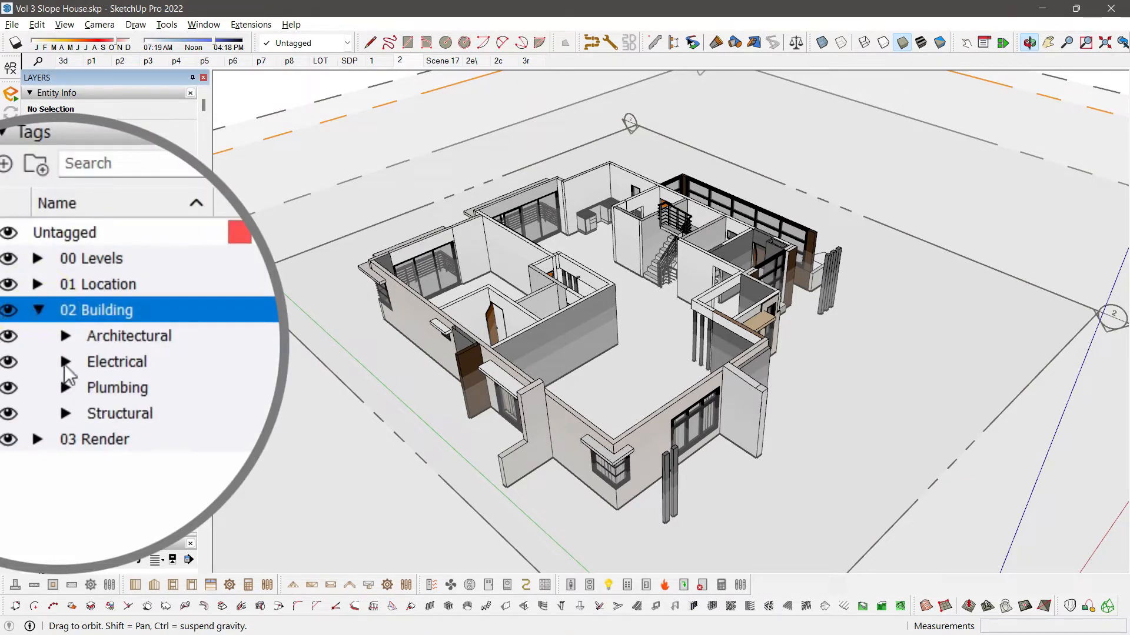
{"action": "left_click", "coordinate": [66, 361]}
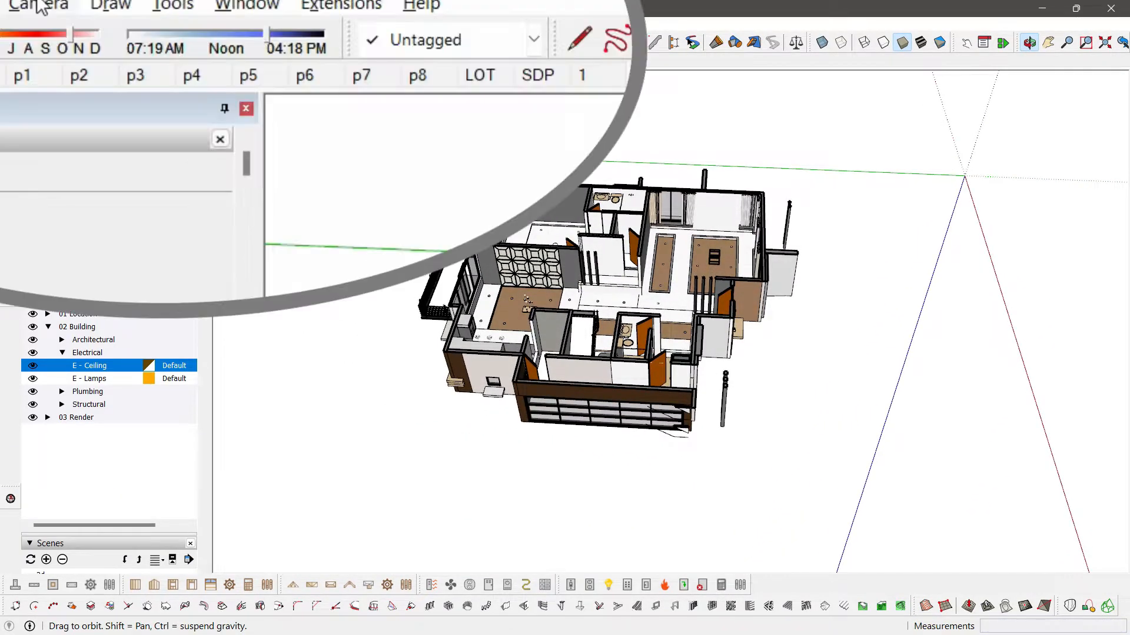
Set the camera to the Top standard view so the cut second floor reads as a flat plan.
{"action": "left_click", "coordinate": [39, 5]}
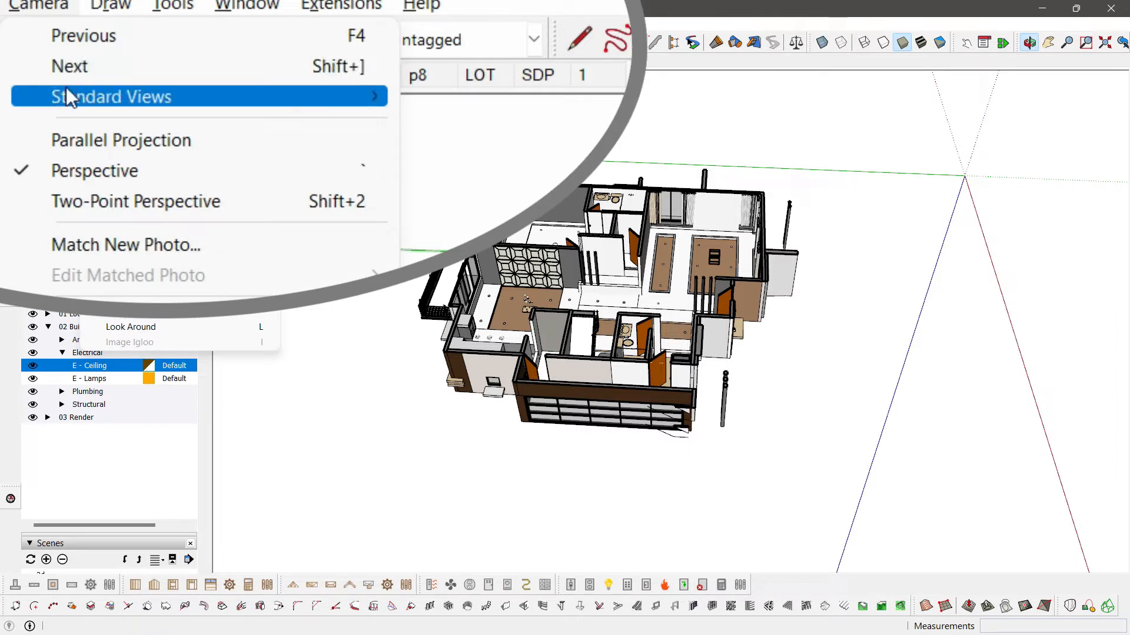
{"action": "left_click", "coordinate": [112, 96]}
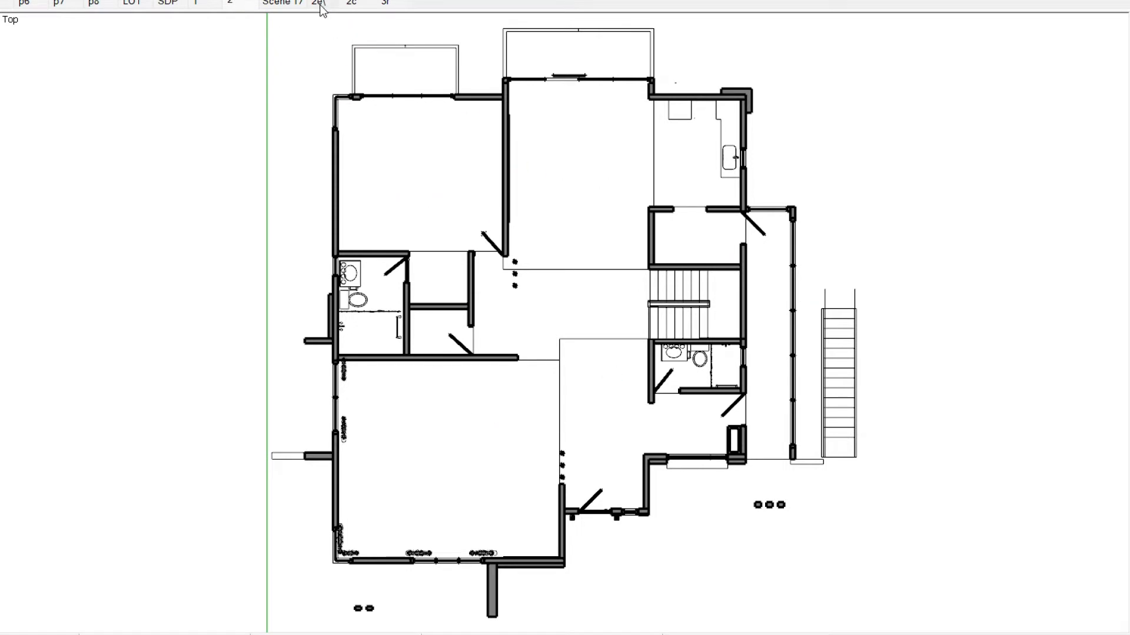
{"action": "left_click", "coordinate": [229, 4]}
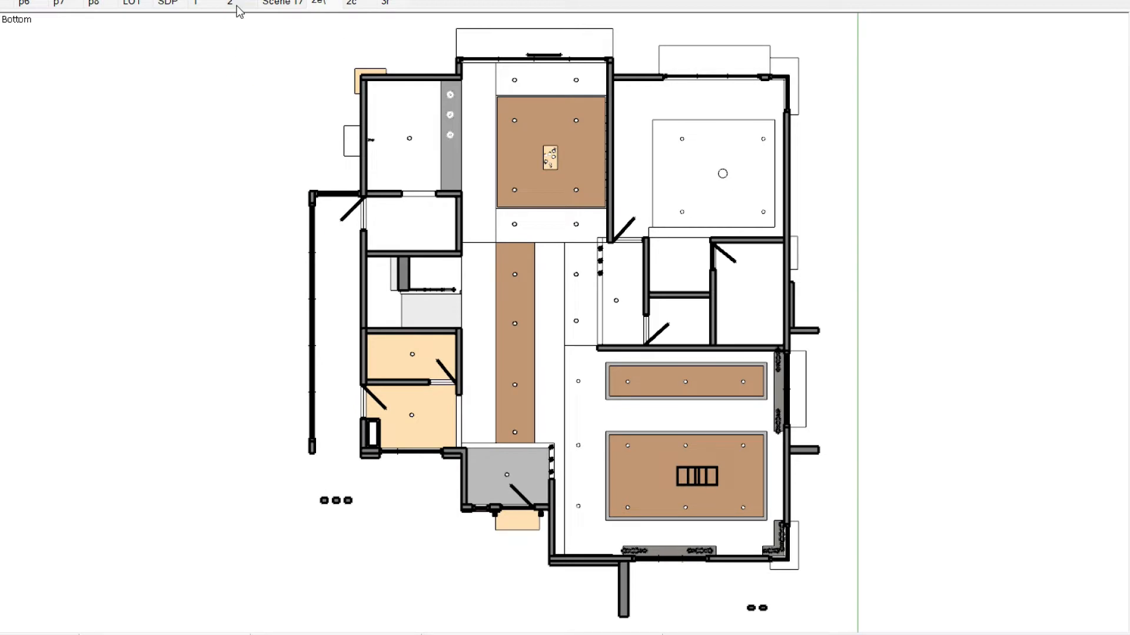
{"action": "left_click", "coordinate": [281, 2]}
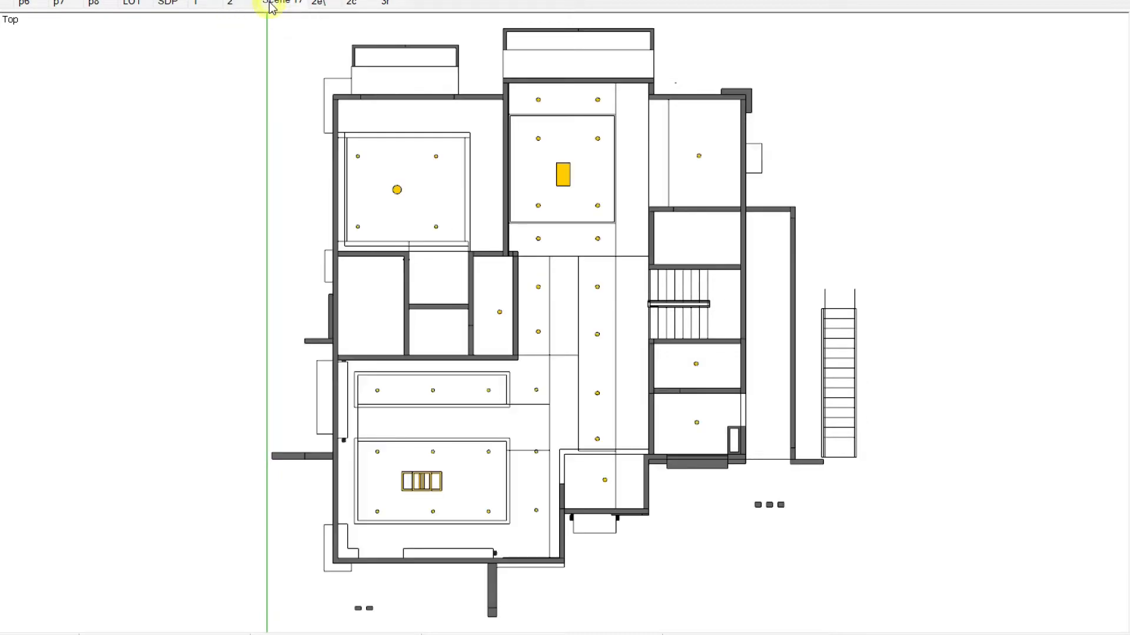
{"action": "left_click", "coordinate": [280, 3]}
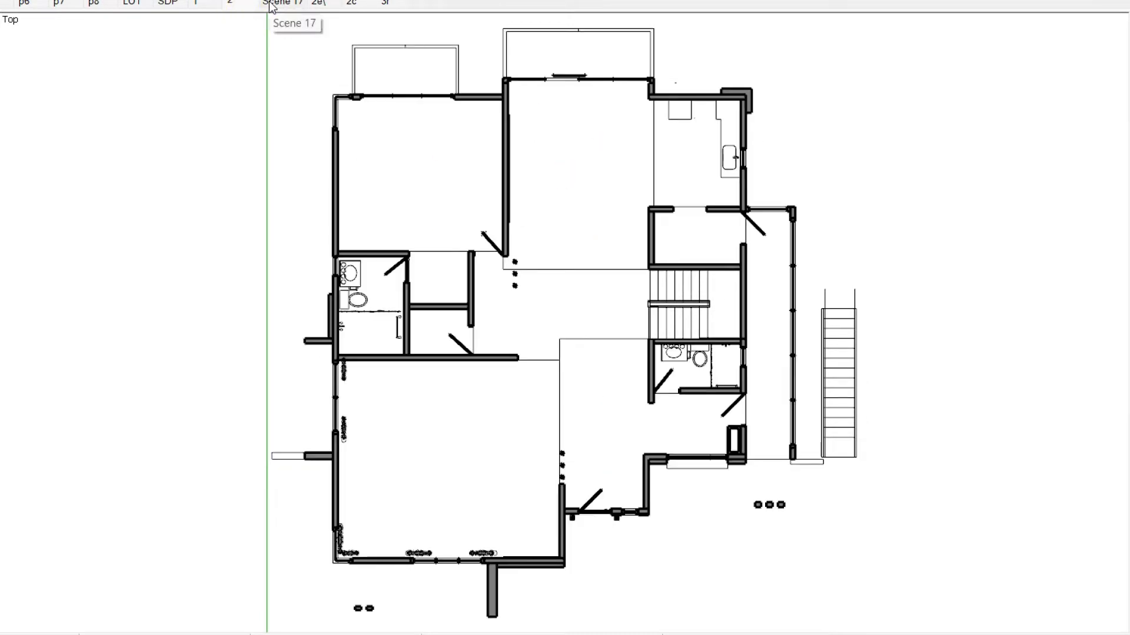
{"action": "mouse_move", "coordinate": [245, 7]}
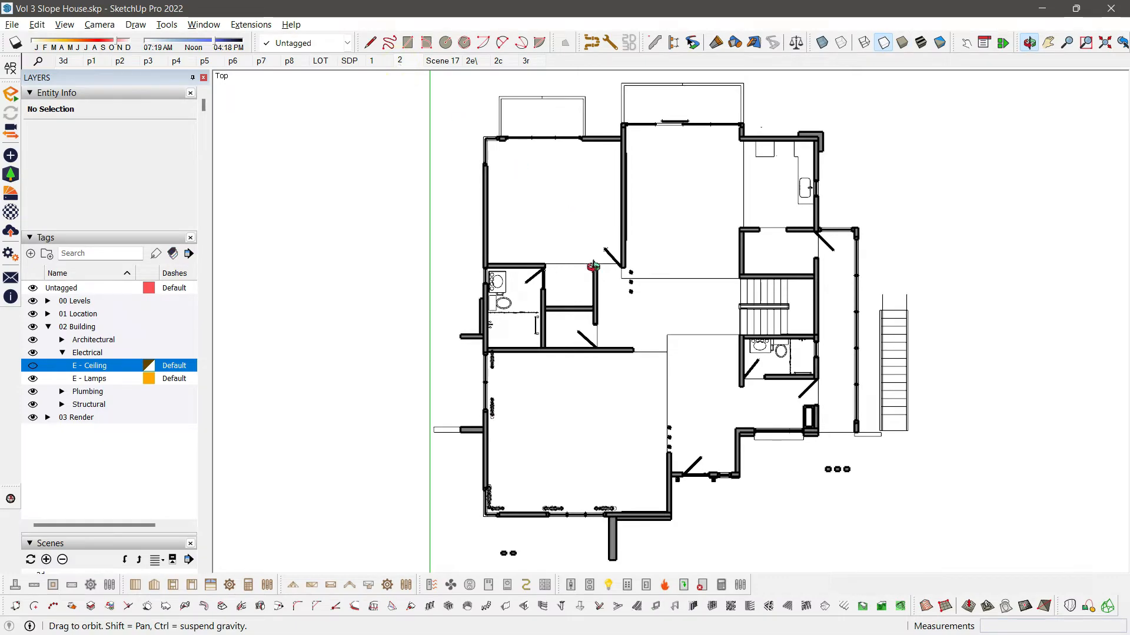
{"action": "mouse_move", "coordinate": [902, 43]}
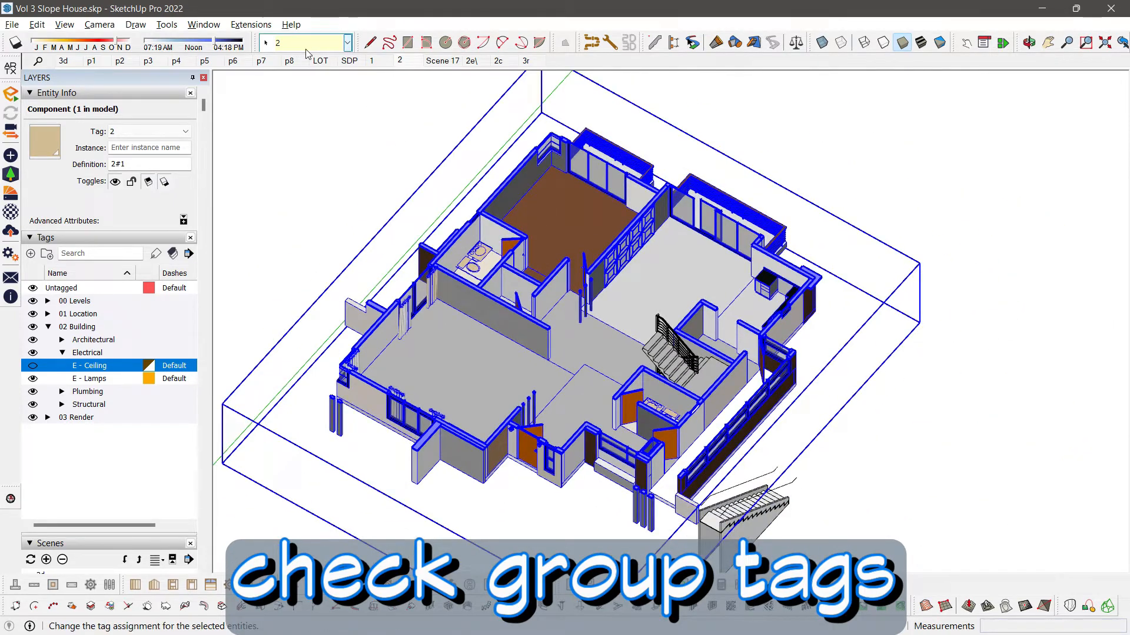
{"action": "left_click", "coordinate": [302, 42]}
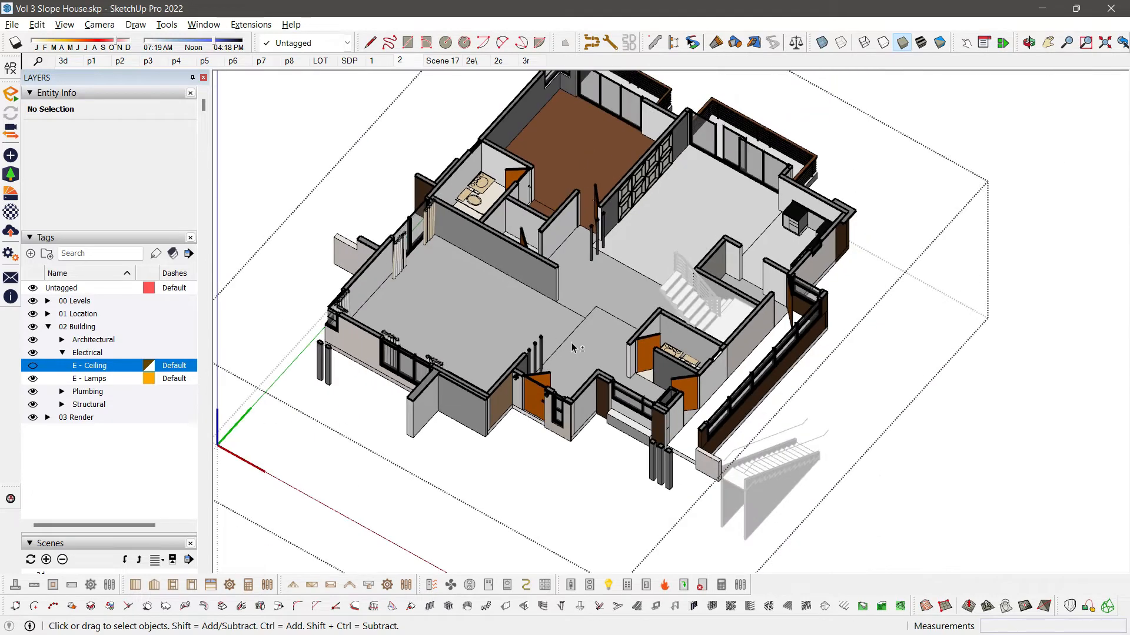
{"action": "left_click", "coordinate": [558, 288]}
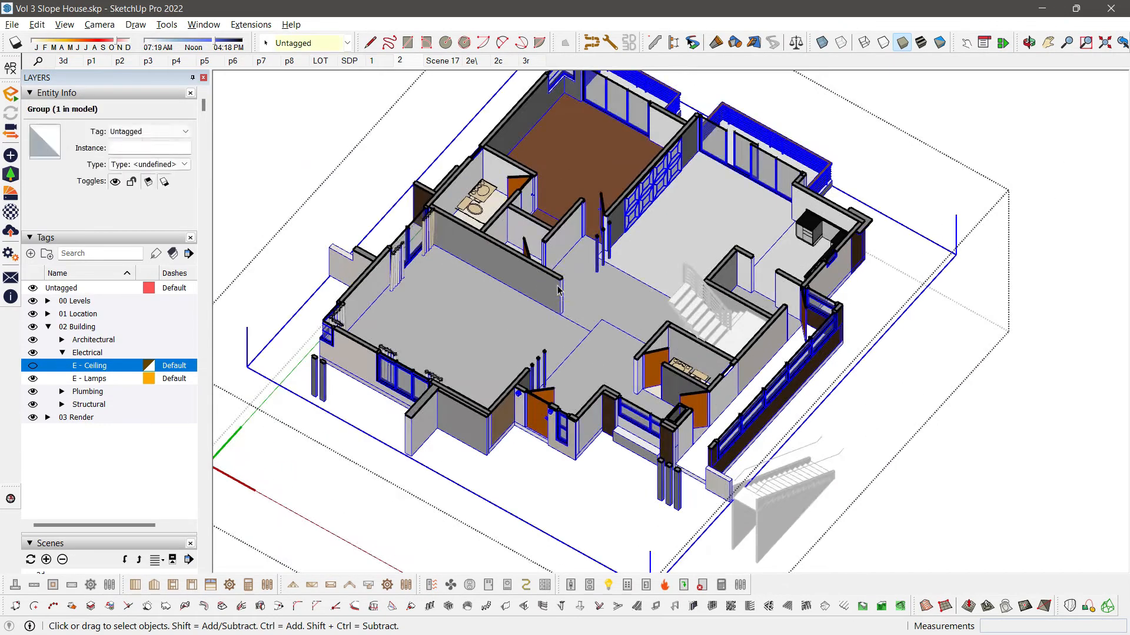
{"action": "left_click", "coordinate": [537, 288]}
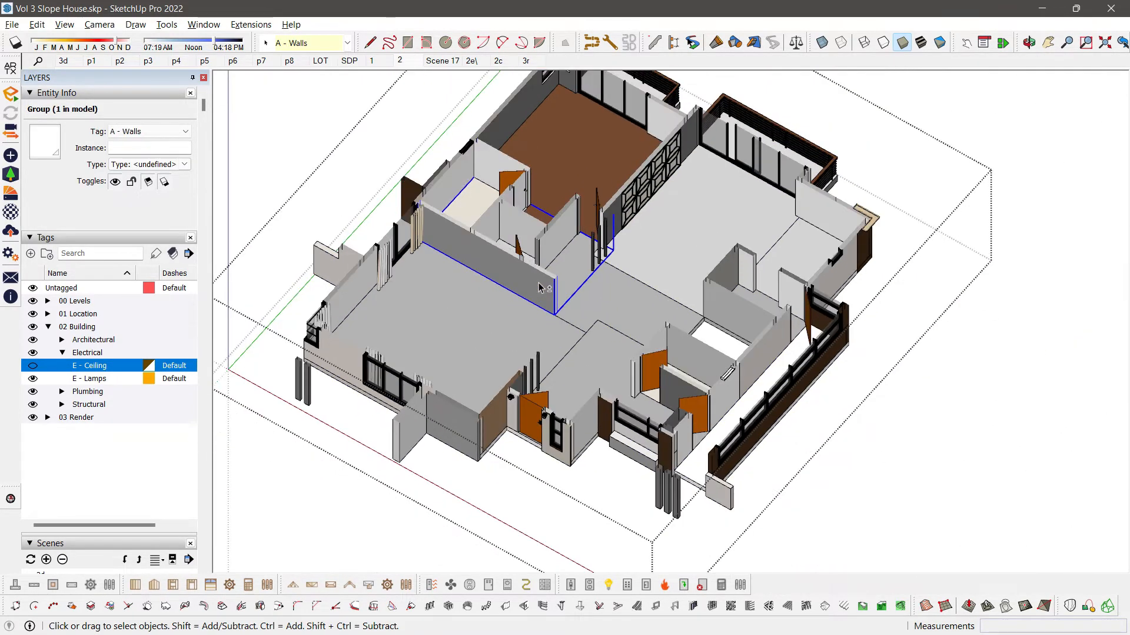
{"action": "mouse_move", "coordinate": [401, 301]}
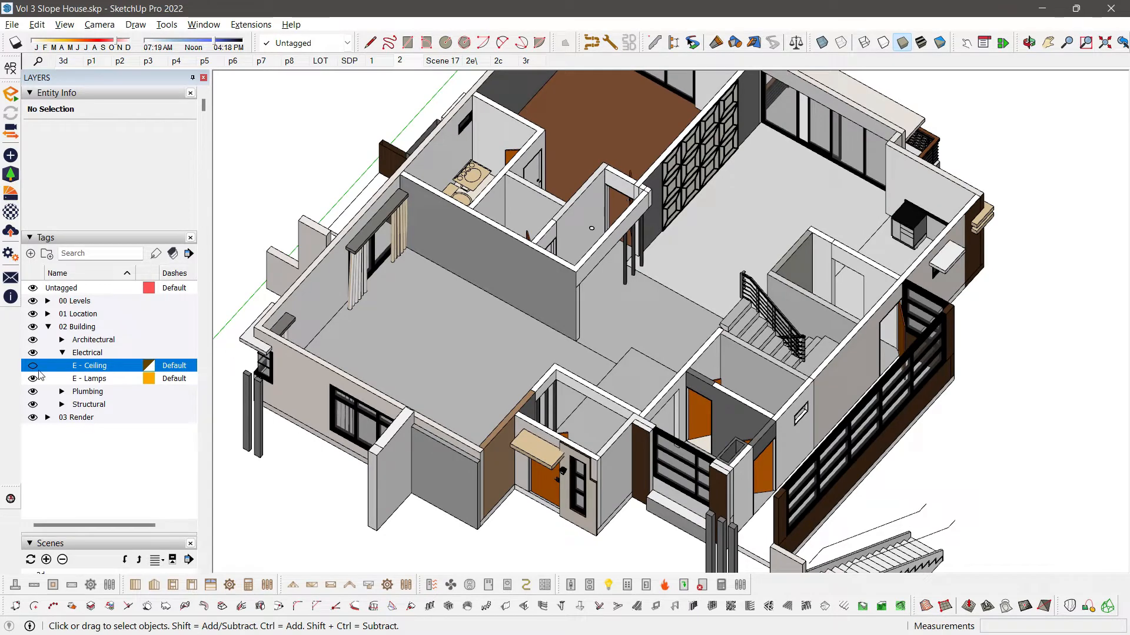
{"action": "left_click", "coordinate": [33, 364]}
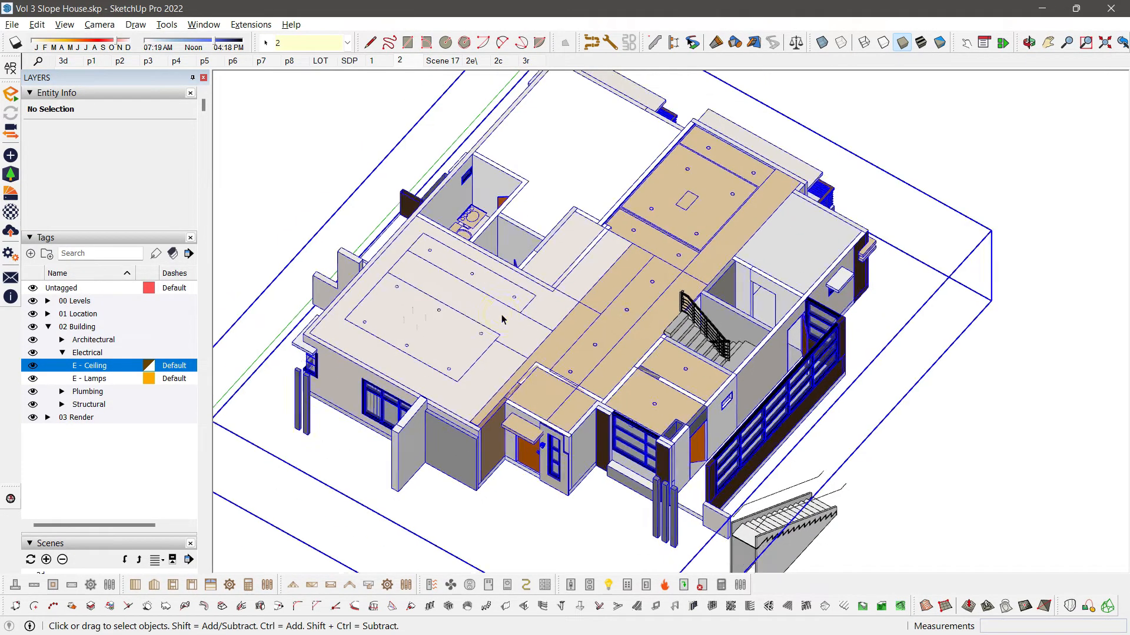
{"action": "left_click", "coordinate": [432, 316]}
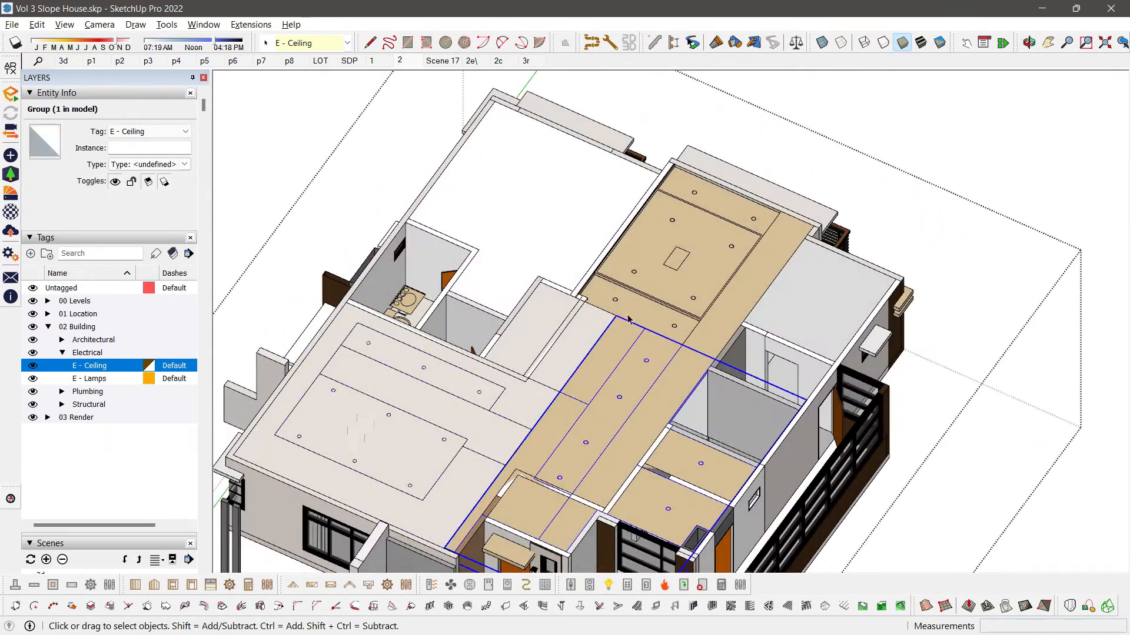
{"action": "left_click", "coordinate": [692, 237]}
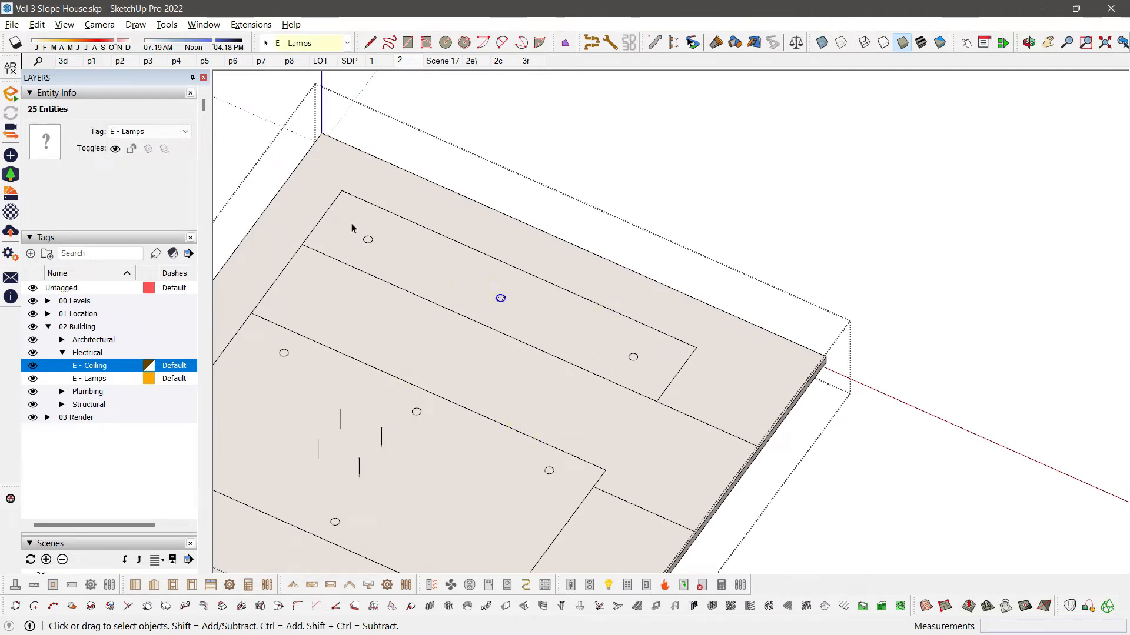
{"action": "left_click", "coordinate": [367, 239]}
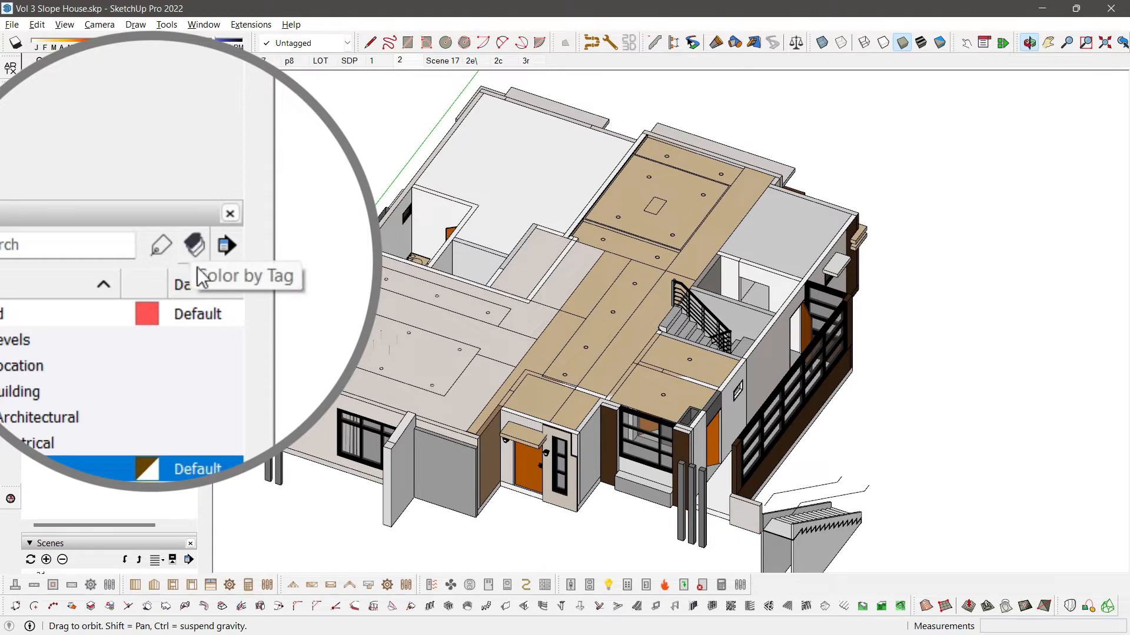
Turn on Color by Tag and bring up the E - Ceiling tag's Edit Material settings.
{"action": "left_click", "coordinate": [194, 245]}
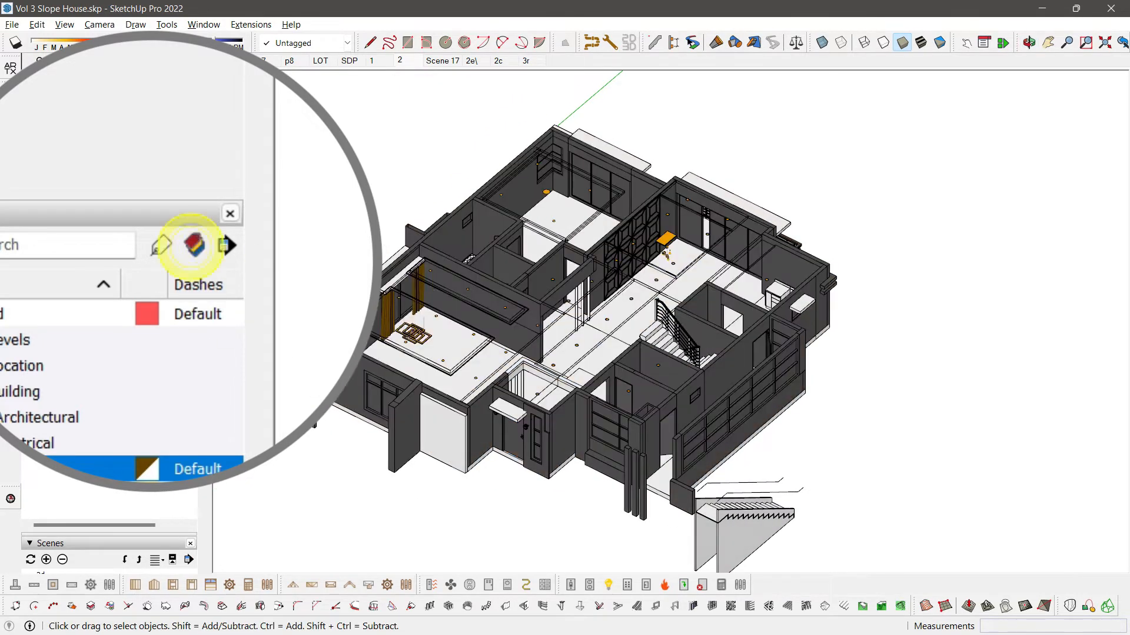
{"action": "left_click", "coordinate": [194, 244]}
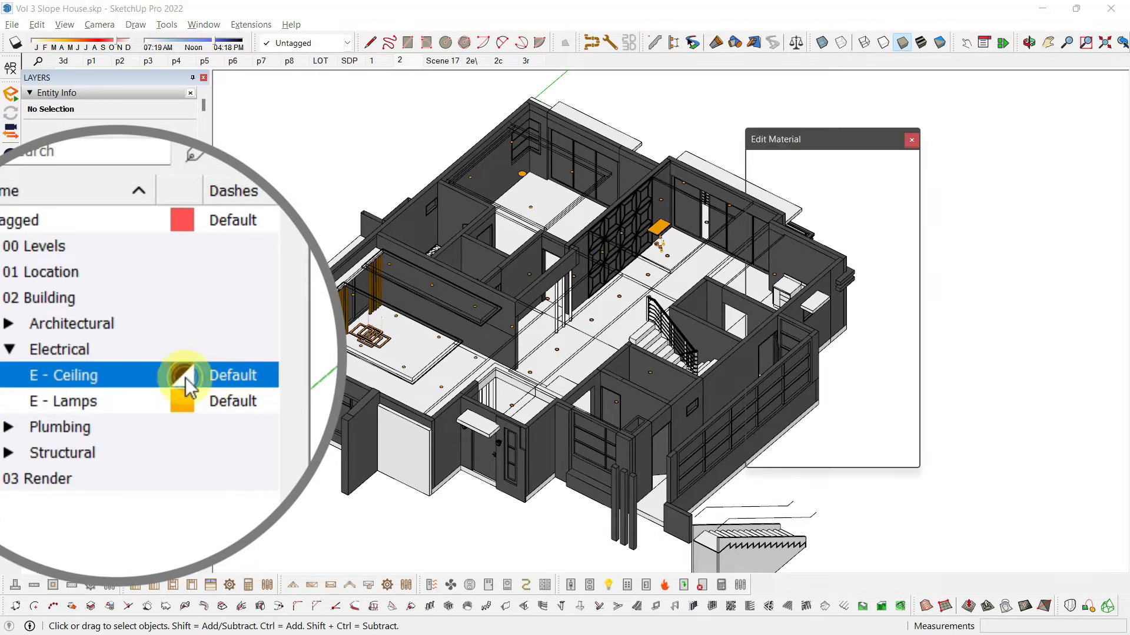
From the top view, lower the E - Ceiling tag opacity to about 66 and apply it.
{"action": "left_click", "coordinate": [182, 374]}
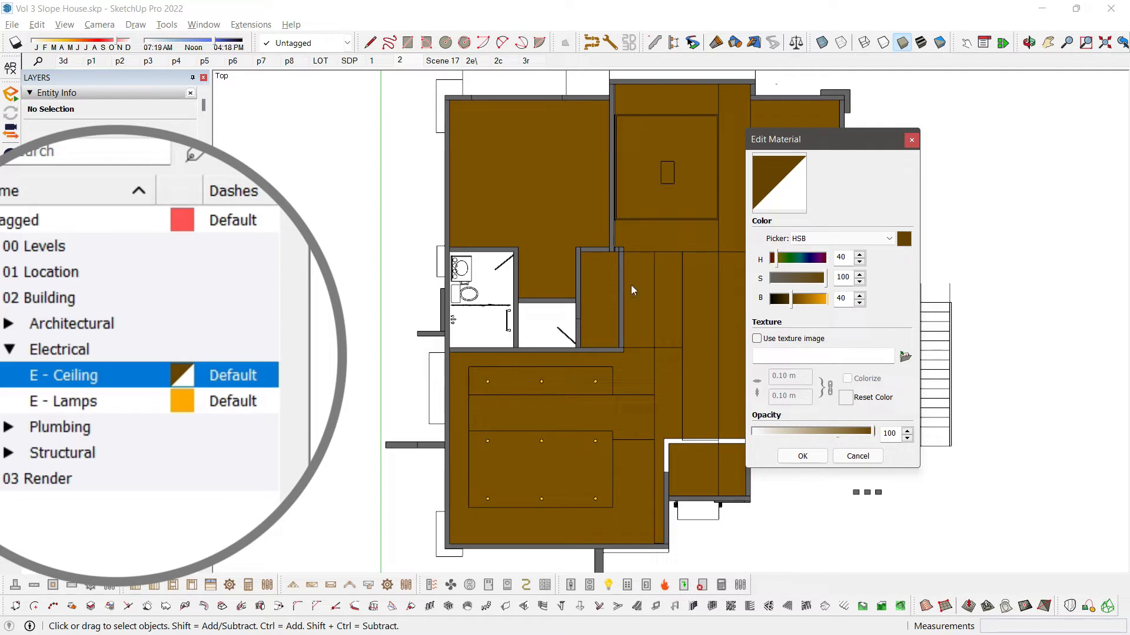
{"action": "mouse_move", "coordinate": [537, 193]}
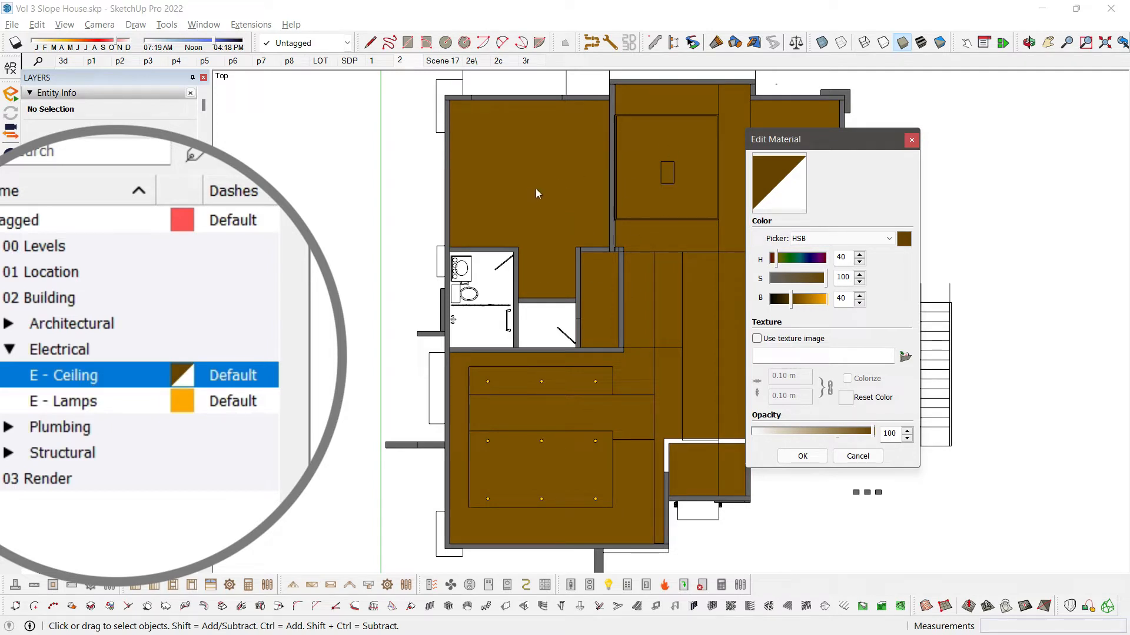
{"action": "mouse_move", "coordinate": [840, 439]}
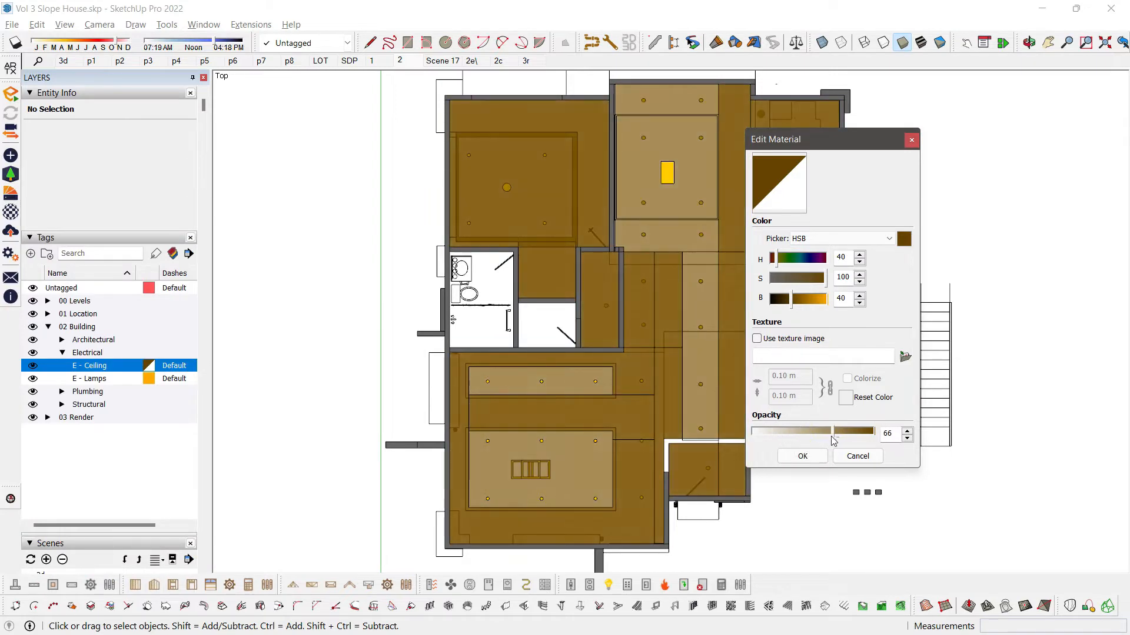
{"action": "left_click", "coordinate": [801, 456]}
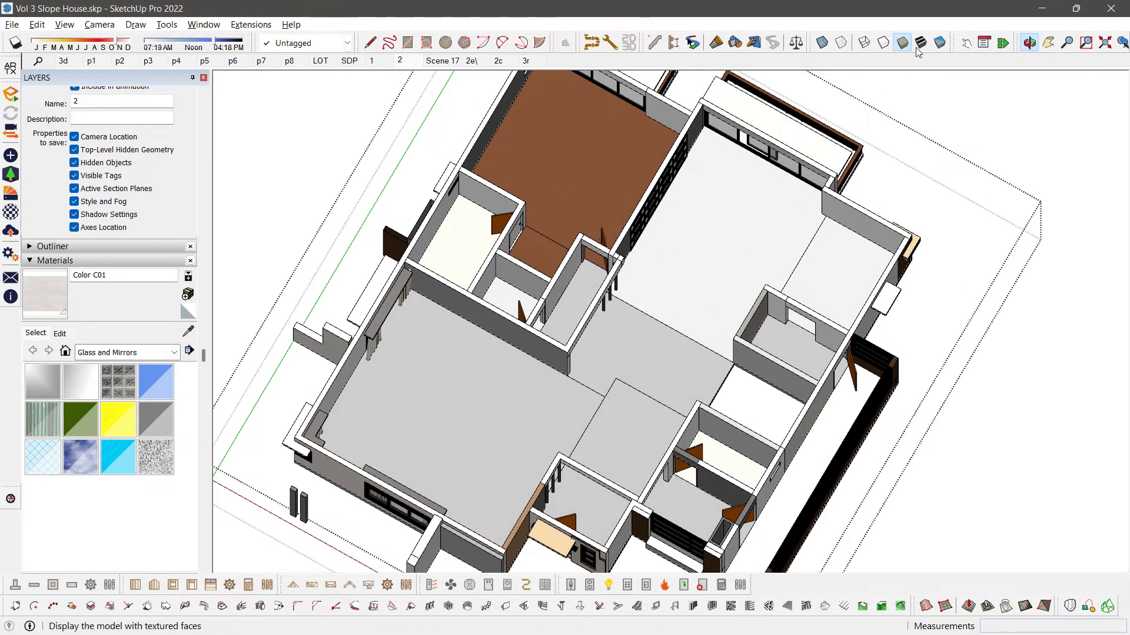
Switch back to the top-view scene of the second-floor plan with tag colours.
{"action": "left_click", "coordinate": [919, 42]}
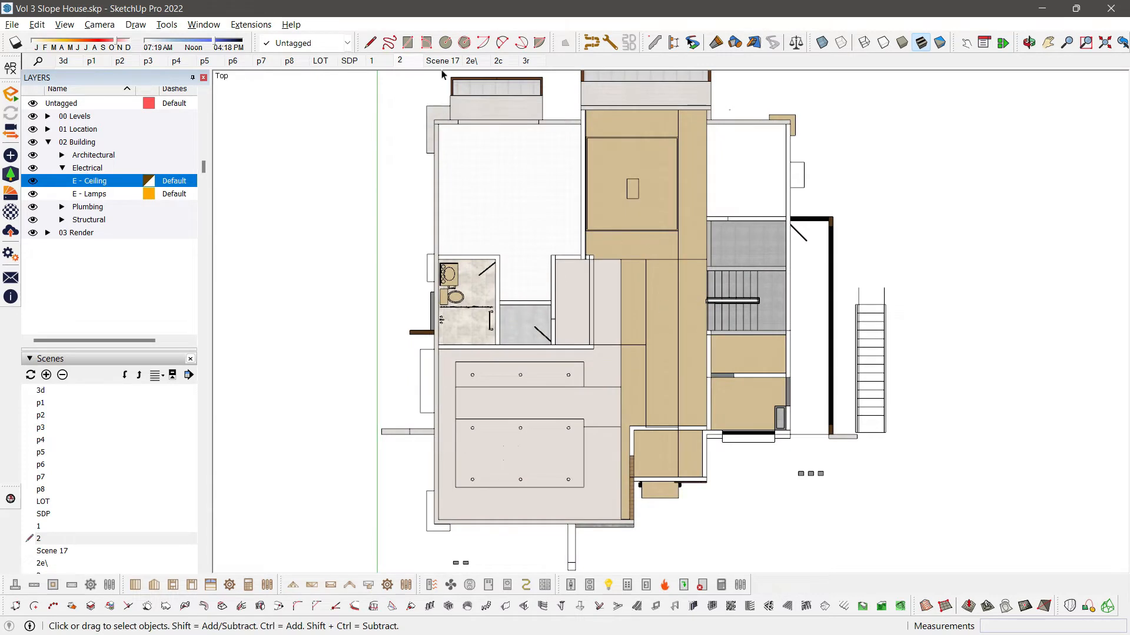
{"action": "mouse_move", "coordinate": [497, 301]}
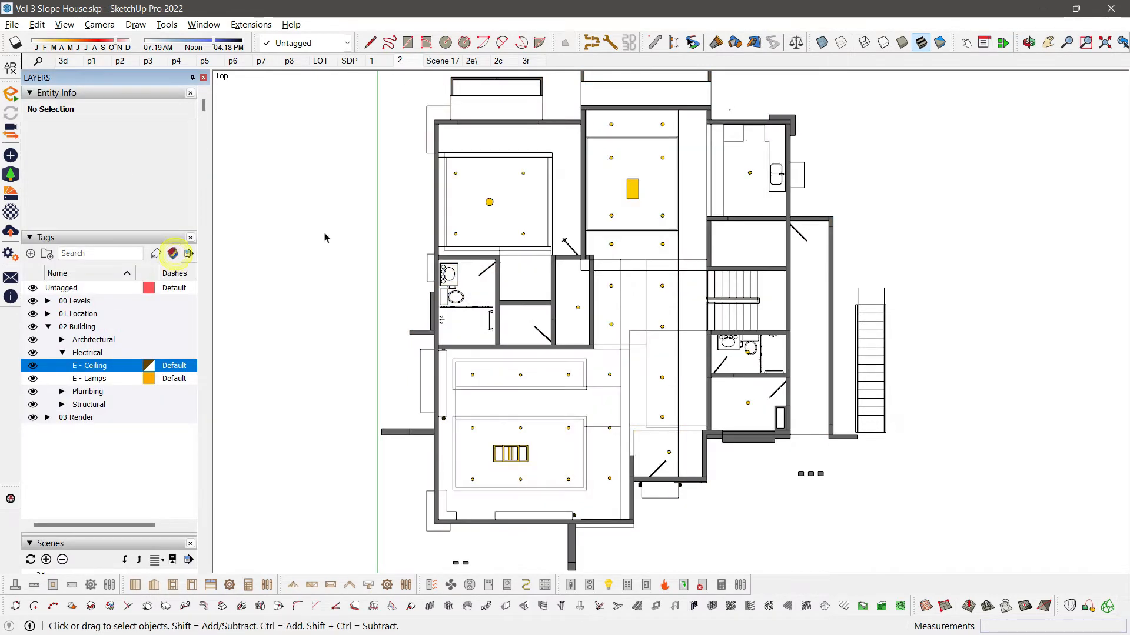
{"action": "mouse_move", "coordinate": [612, 328]}
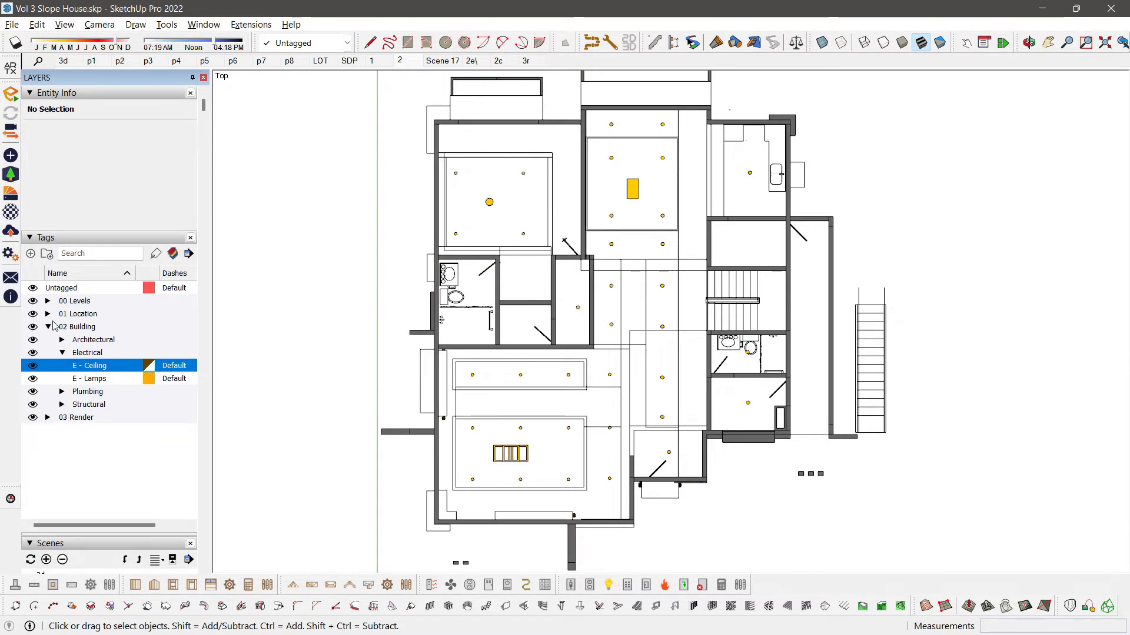
Expand Architectural and set the A - Walls tag colour to solid black.
{"action": "left_click", "coordinate": [62, 339]}
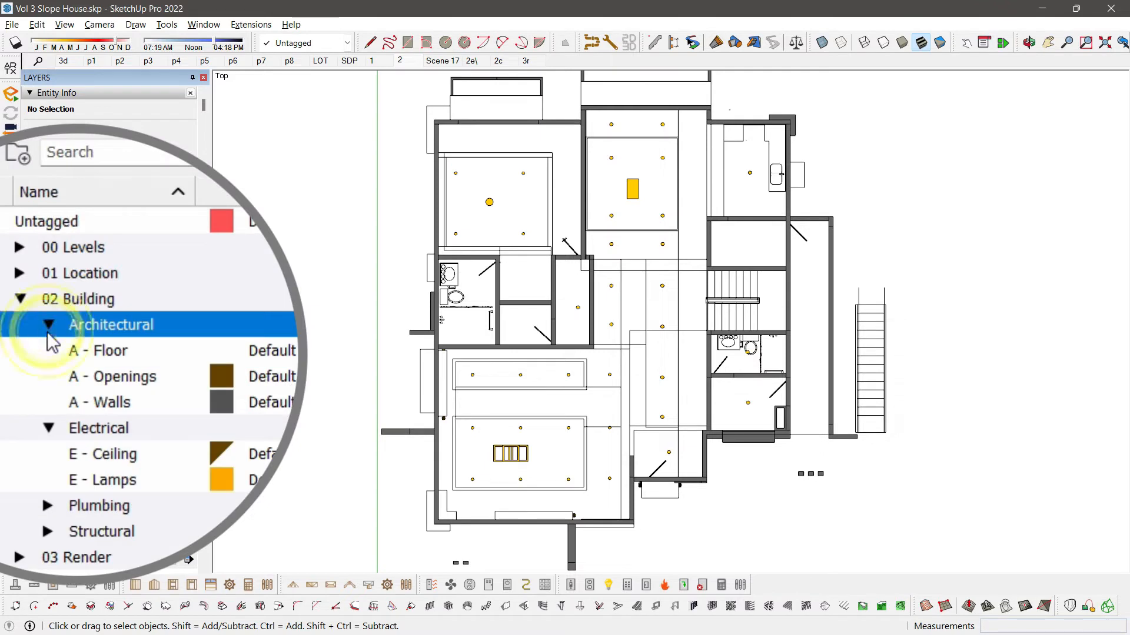
{"action": "left_click", "coordinate": [99, 402]}
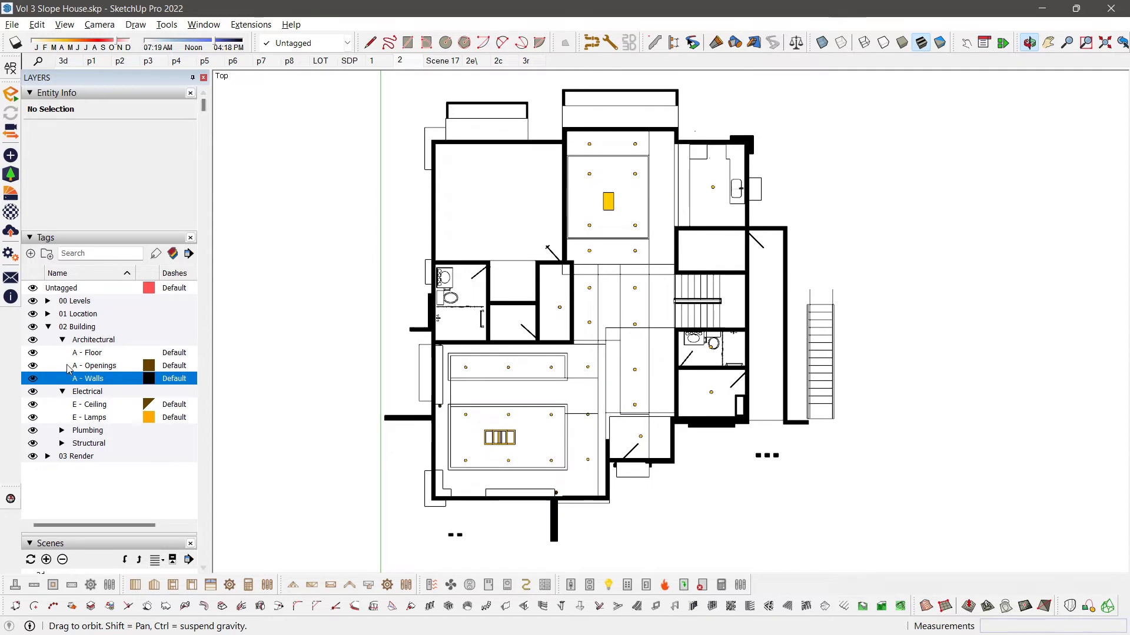
Hide the A - Floor and A - Openings tags, leaving walls, ceilings and lamps visible.
{"action": "left_click", "coordinate": [86, 351]}
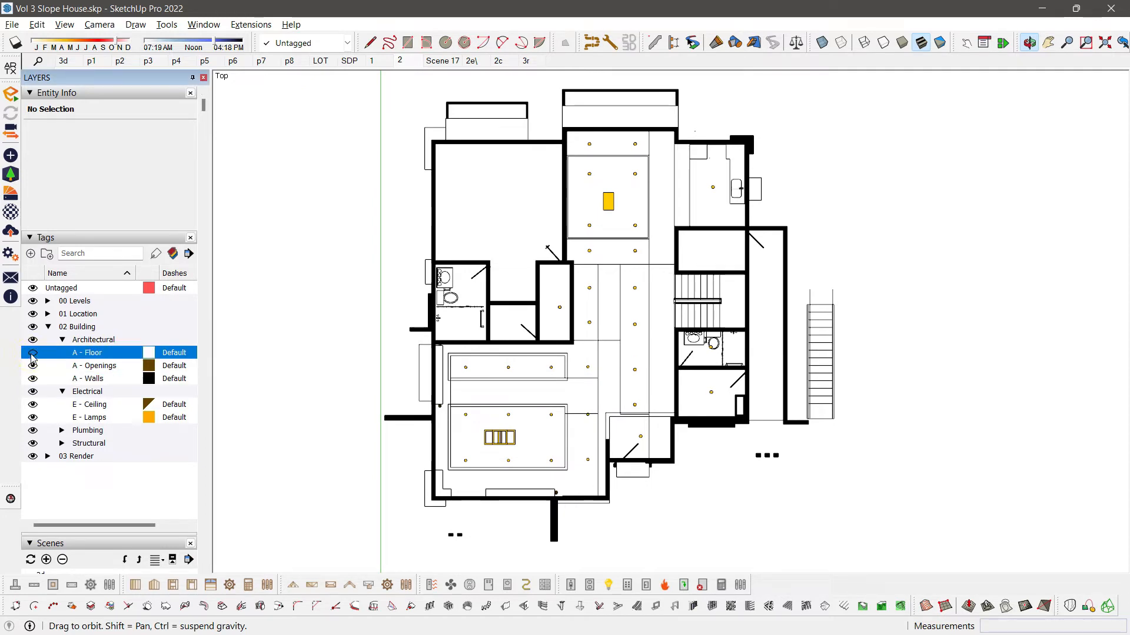
{"action": "left_click", "coordinate": [32, 352]}
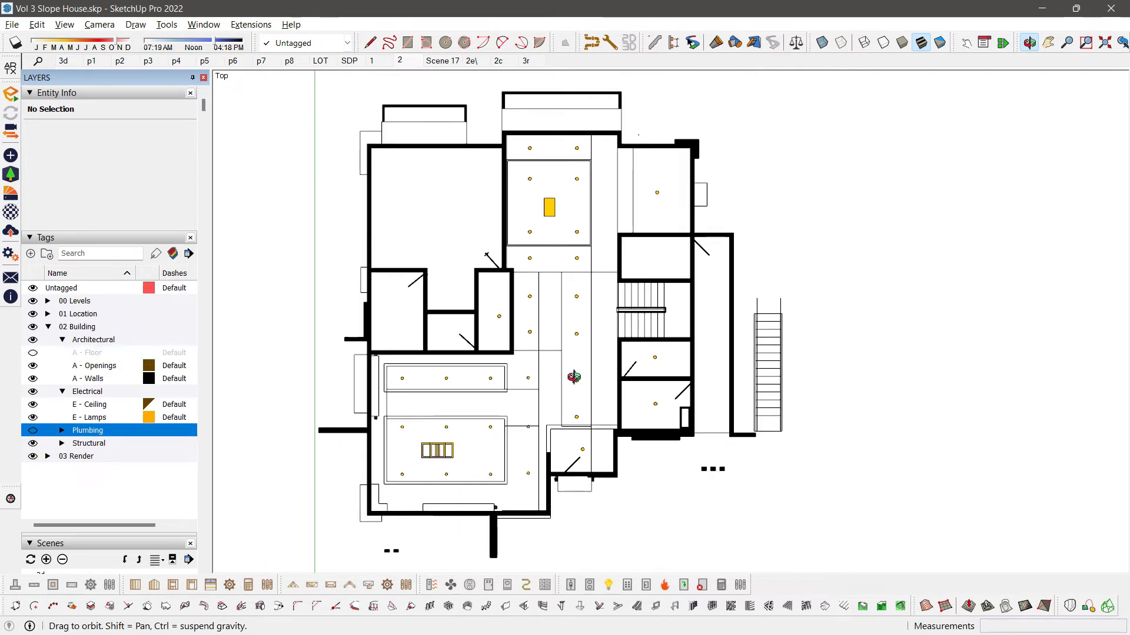
{"action": "left_click", "coordinate": [290, 23]}
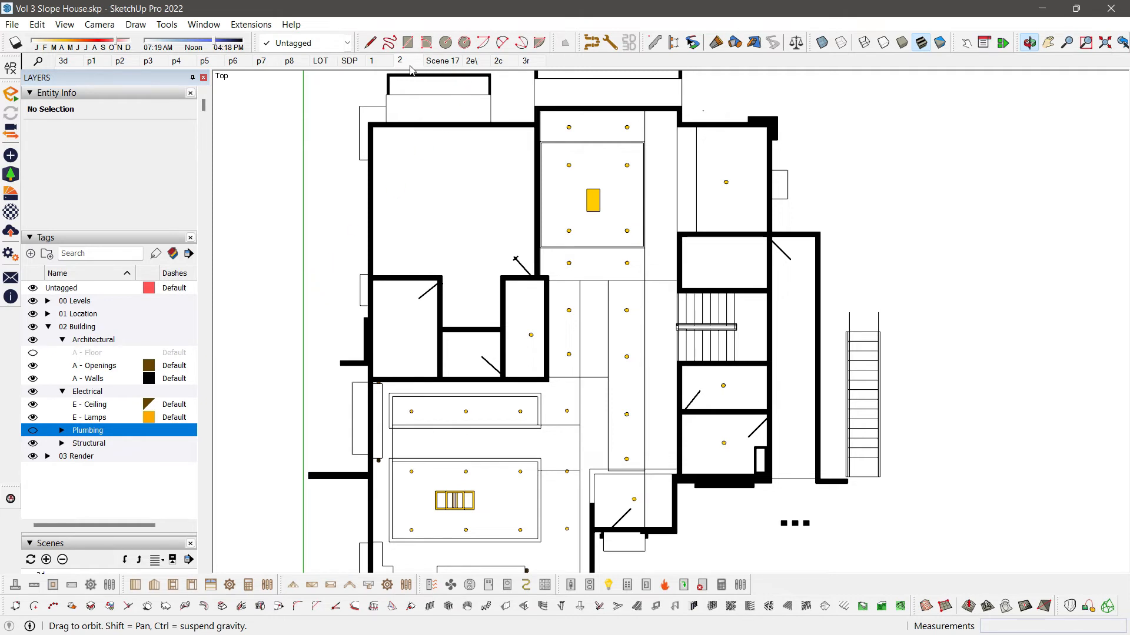
{"action": "left_click", "coordinate": [443, 60]}
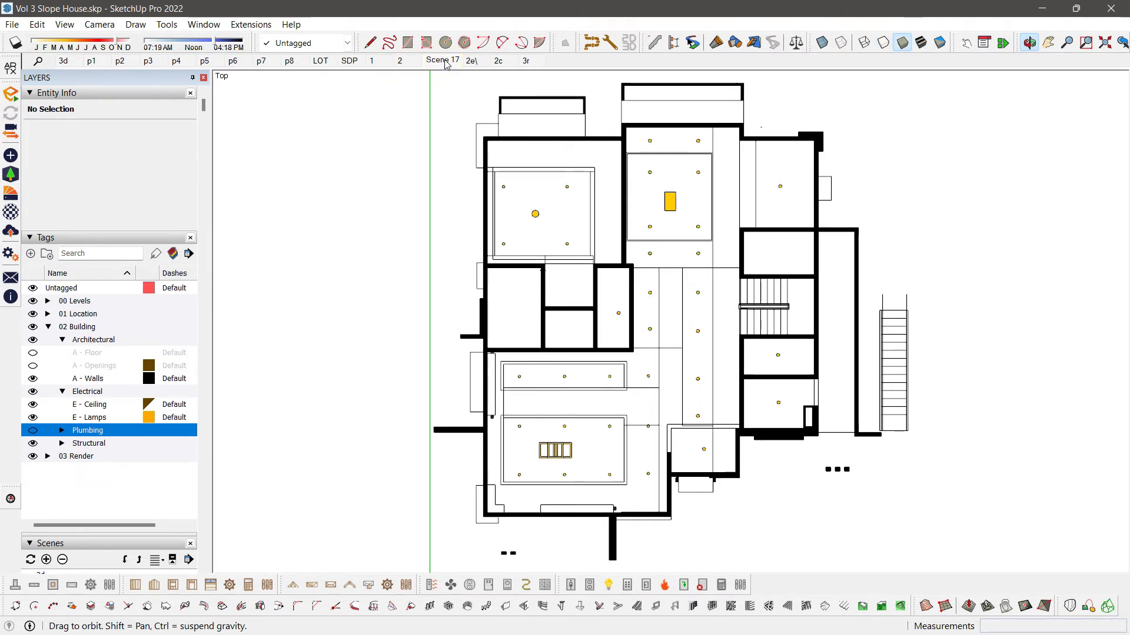
Store the coloured top-view ceiling plan to the scene via the scene tab's options.
{"action": "right_click", "coordinate": [443, 60]}
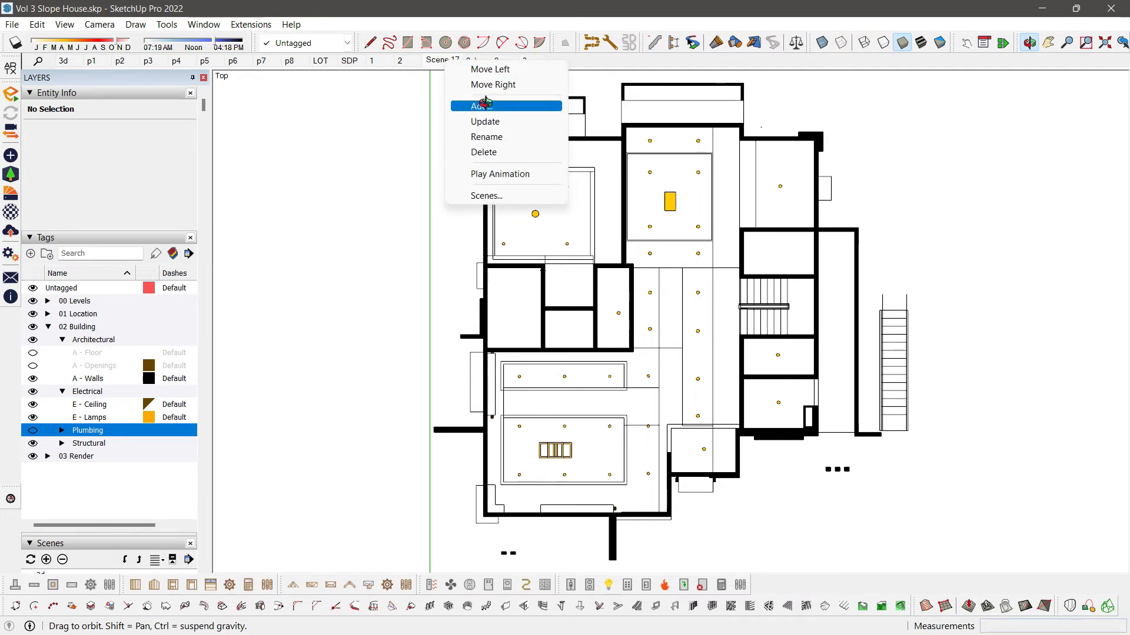
{"action": "left_click", "coordinate": [481, 106]}
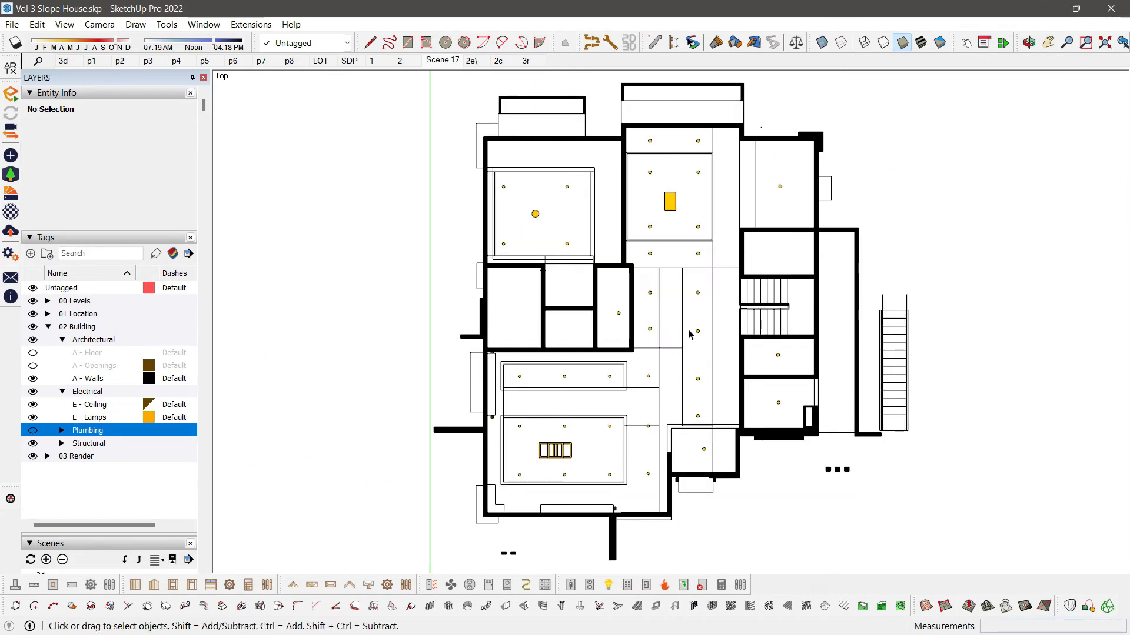
{"action": "mouse_move", "coordinate": [637, 371]}
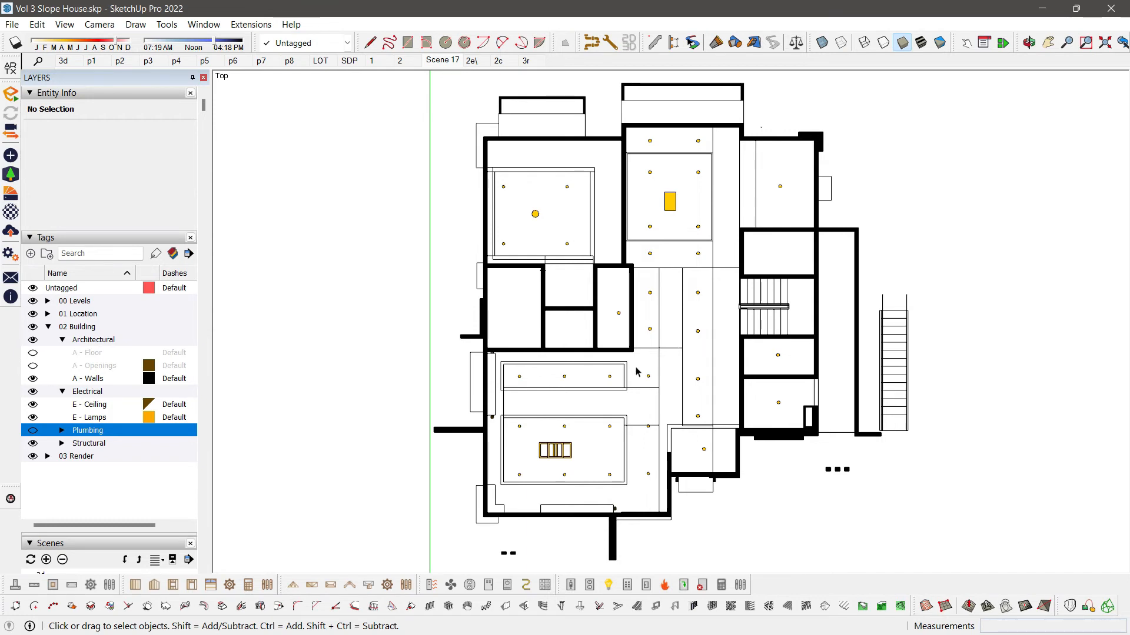